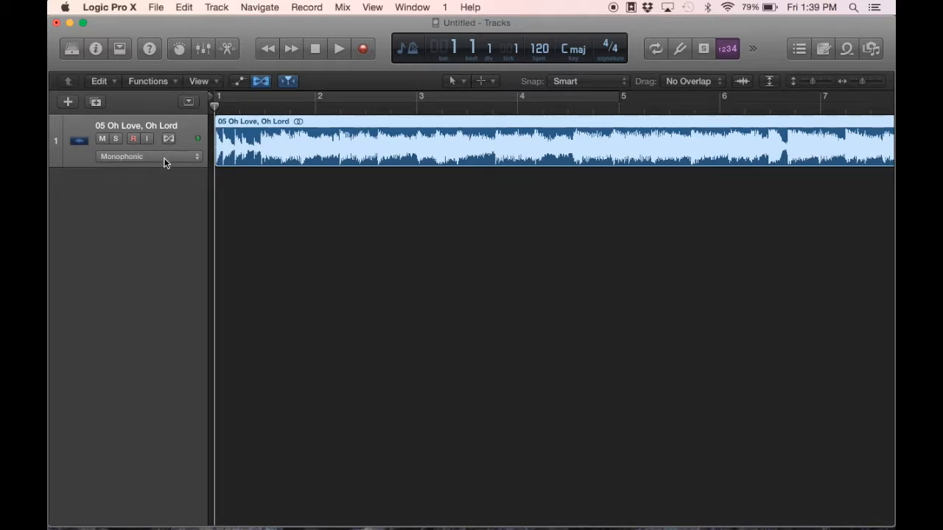
Switch the '05 Oh Love, Oh Lord' track's Flex mode to Polyphonic
{"action": "left_click", "coordinate": [150, 156]}
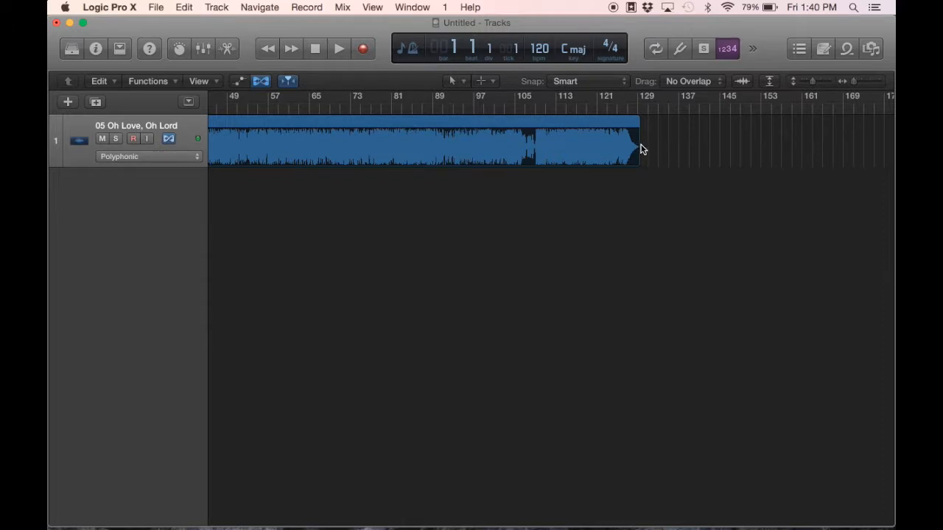
{"action": "mouse_move", "coordinate": [519, 121]}
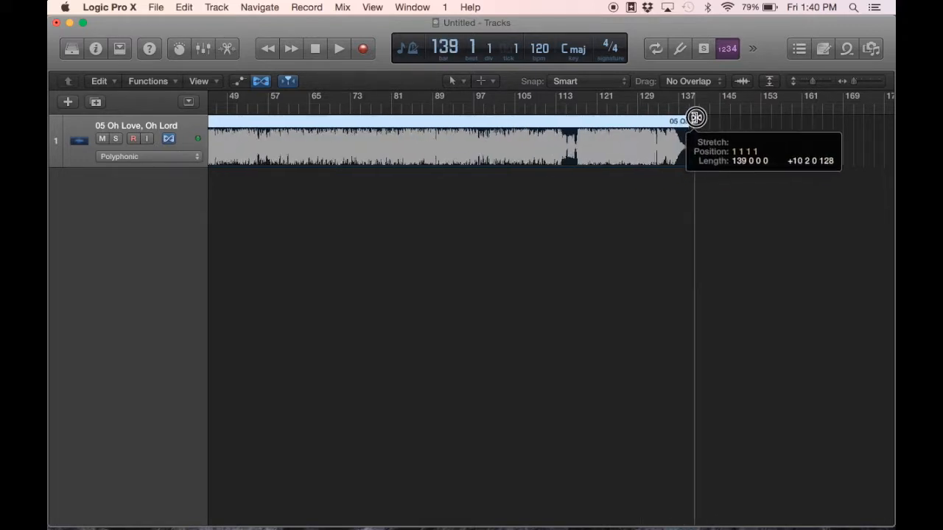
Stretch the region's right edge out toward bar 139 so the song plays slower
{"action": "left_click_drag", "start_coordinate": [695, 118], "coordinate": [847, 124]}
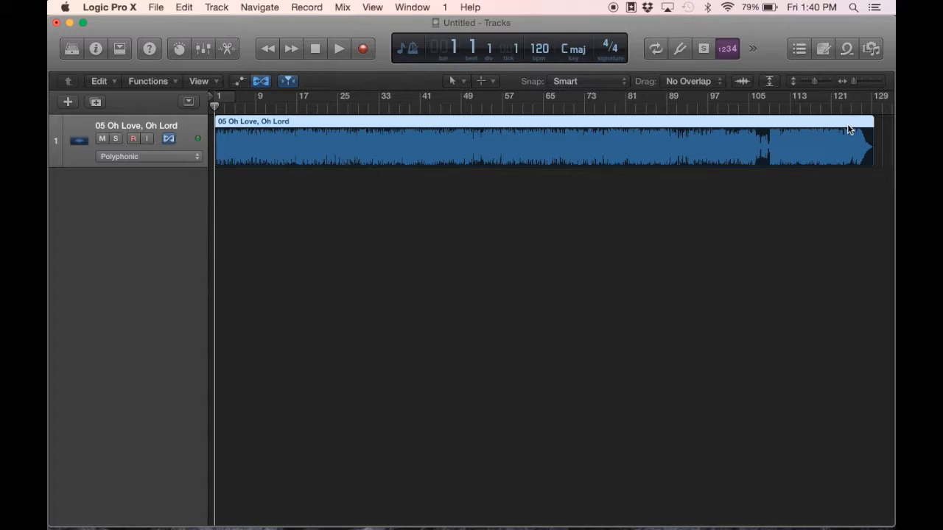
{"action": "left_click", "coordinate": [339, 49]}
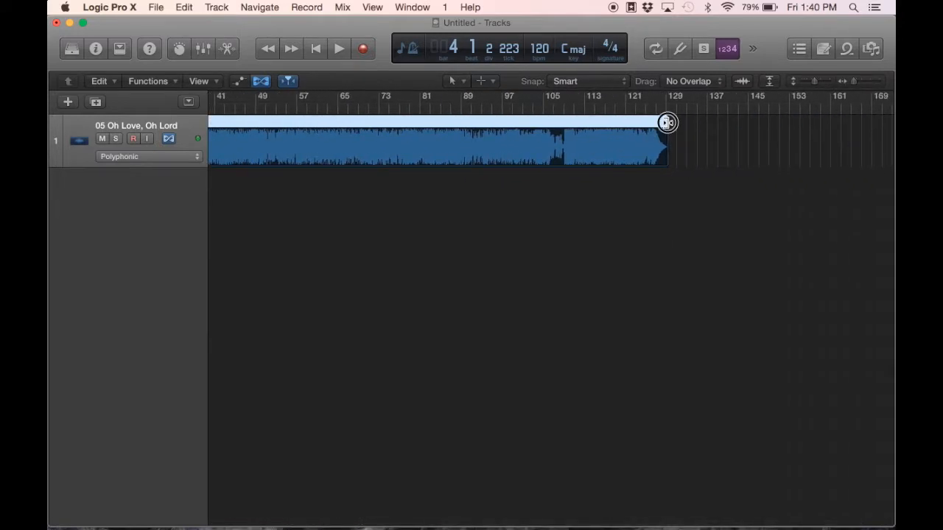
{"action": "left_click_drag", "start_coordinate": [666, 122], "coordinate": [866, 134]}
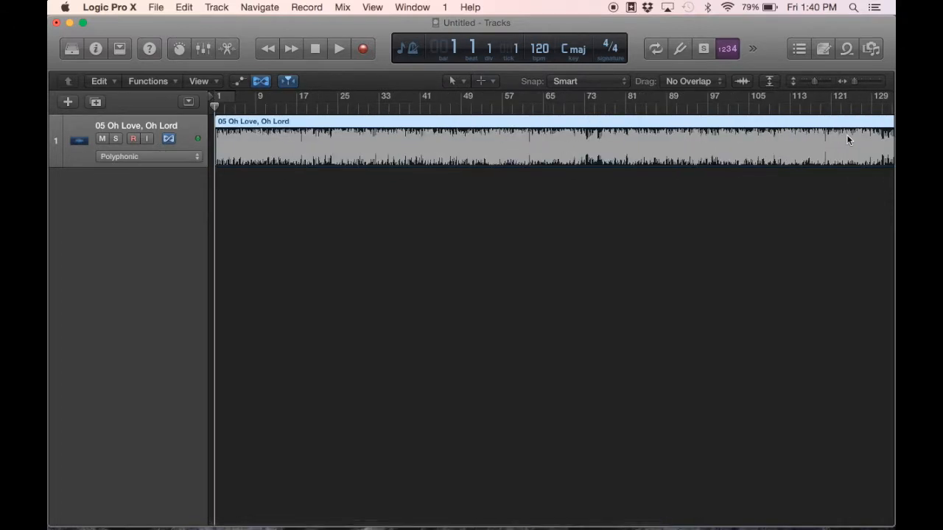
Audition the slowed-down region, then stop playback
{"action": "left_click", "coordinate": [338, 47]}
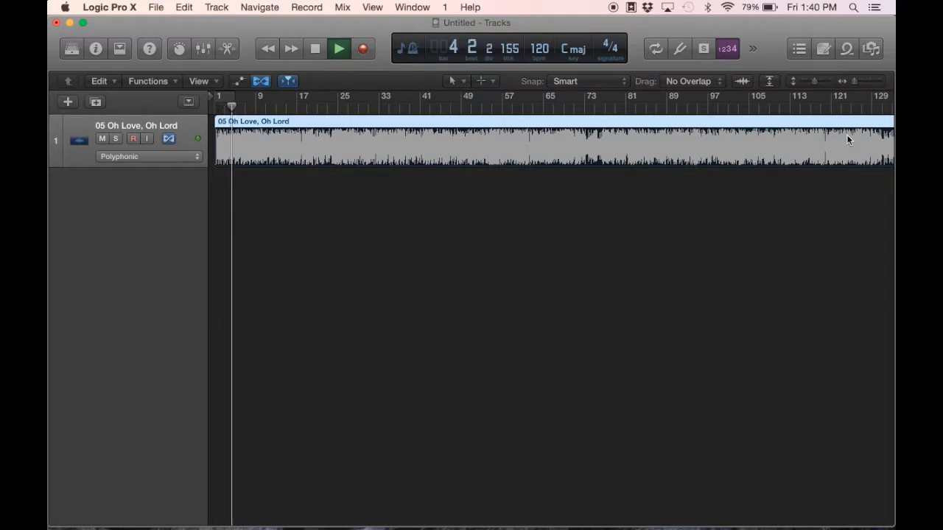
{"action": "left_click", "coordinate": [315, 48]}
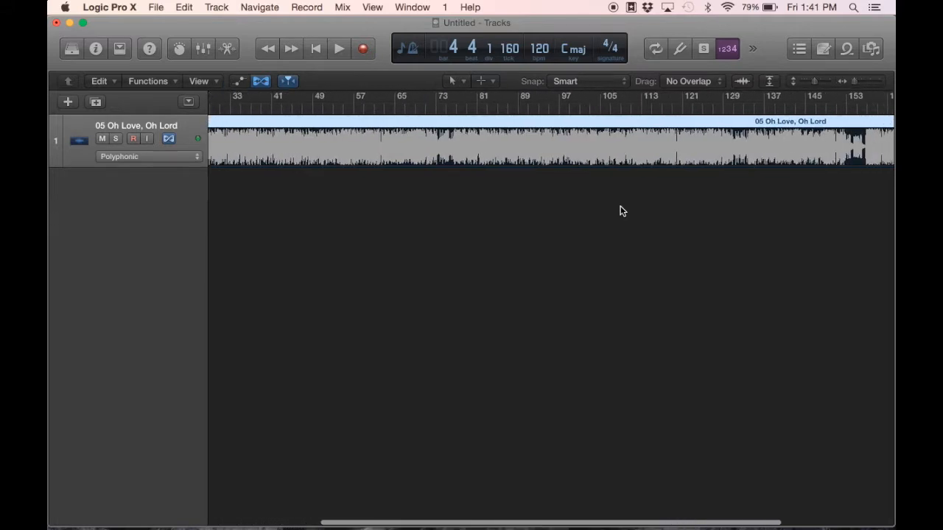
Undo the last stretch so the region ends near bar 125, then audition it
{"action": "left_click", "coordinate": [442, 144]}
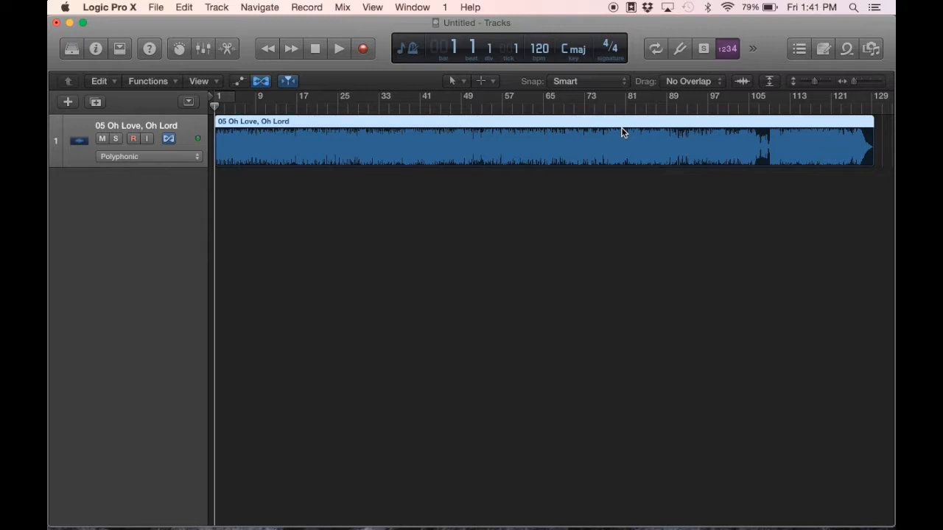
{"action": "left_click", "coordinate": [338, 47]}
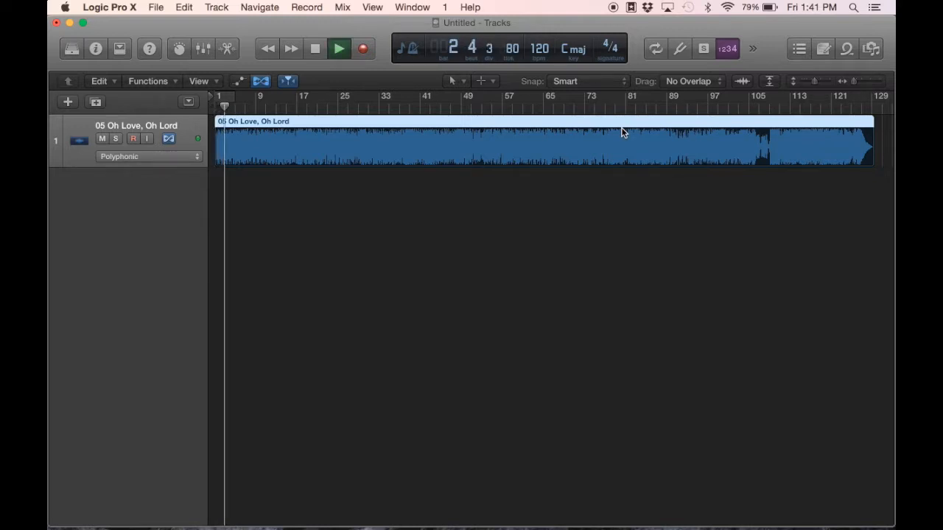
{"action": "left_click", "coordinate": [338, 49]}
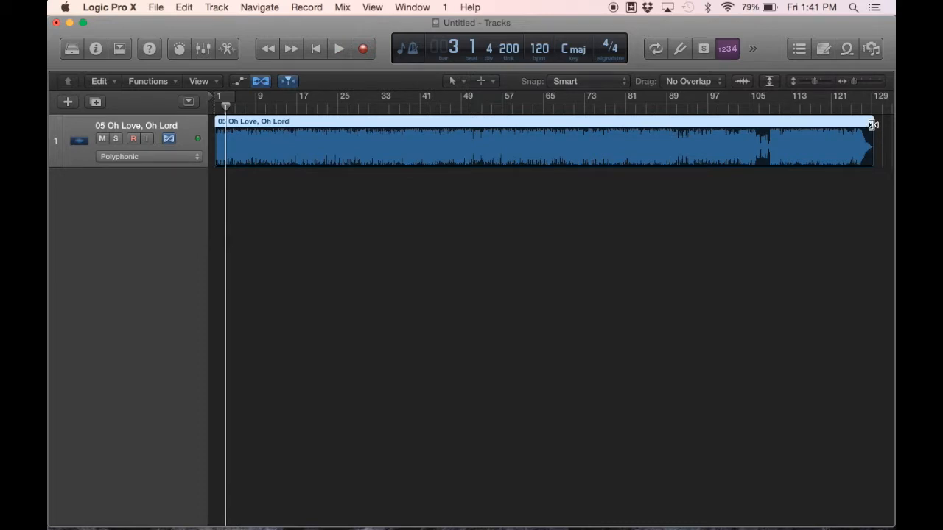
Compress the region's right edge so it ends around bar 105, then audition the sped-up version
{"action": "left_click_drag", "start_coordinate": [872, 123], "coordinate": [832, 124]}
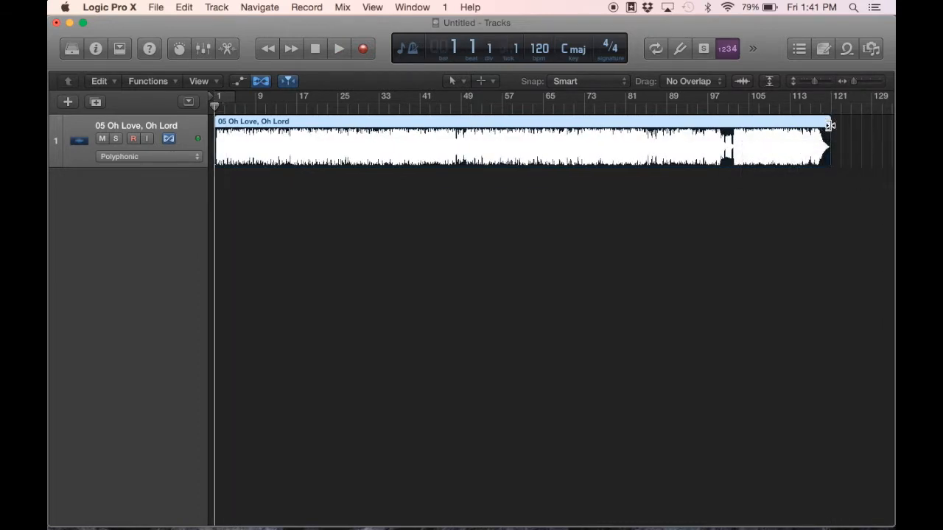
{"action": "left_click", "coordinate": [338, 49]}
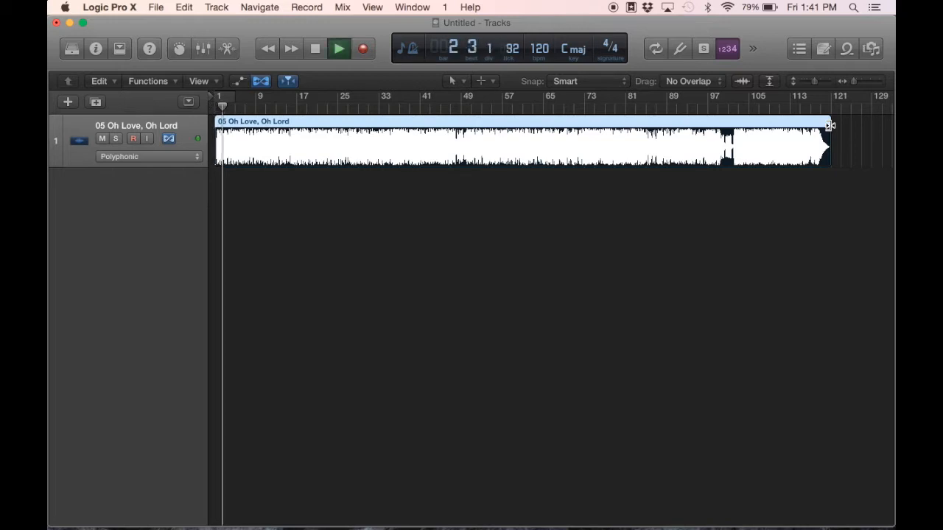
{"action": "left_click", "coordinate": [339, 47]}
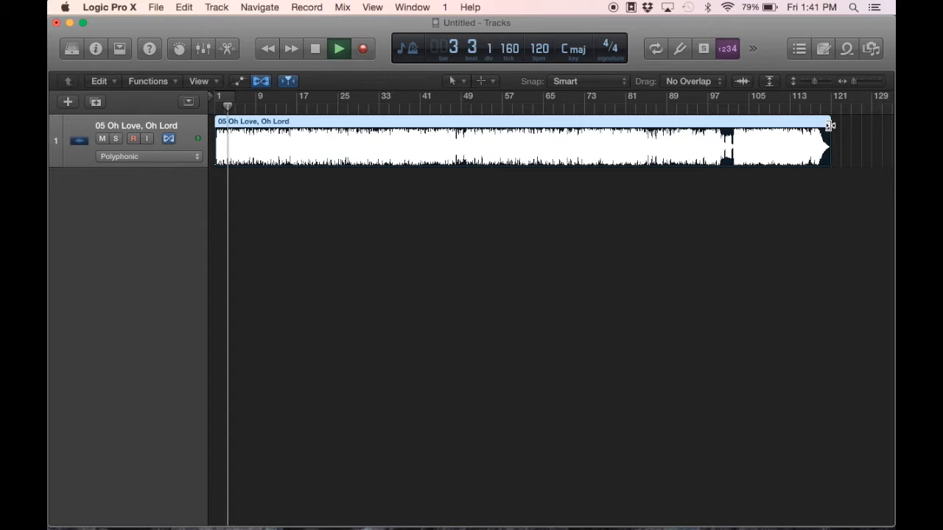
{"action": "left_click", "coordinate": [315, 47]}
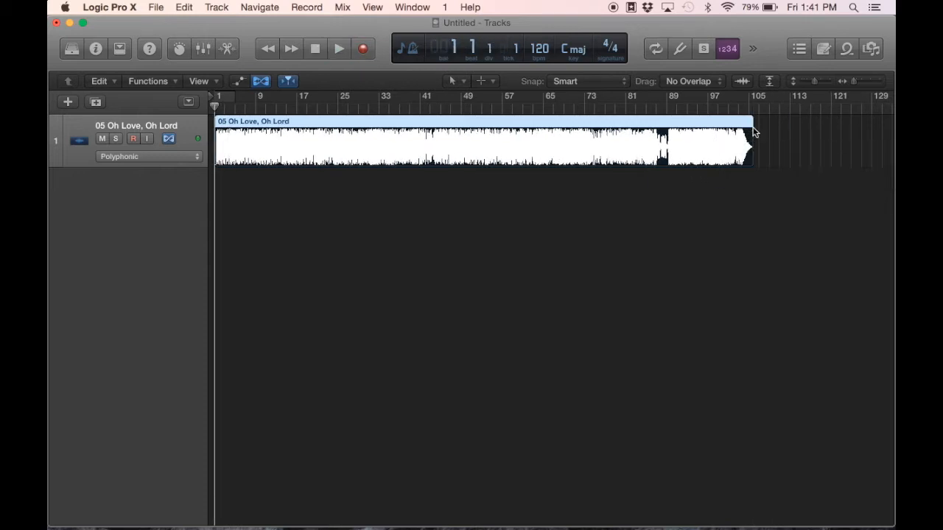
{"action": "left_click", "coordinate": [339, 47]}
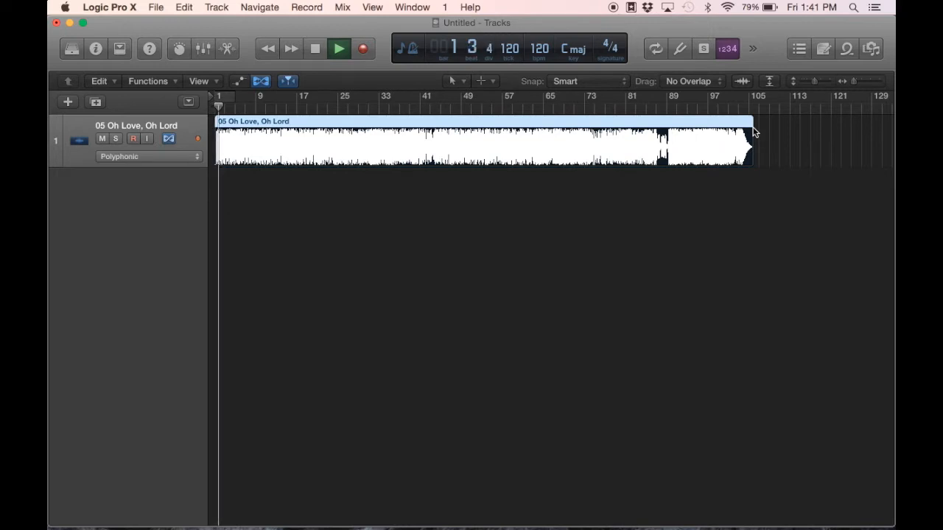
{"action": "left_click", "coordinate": [339, 47]}
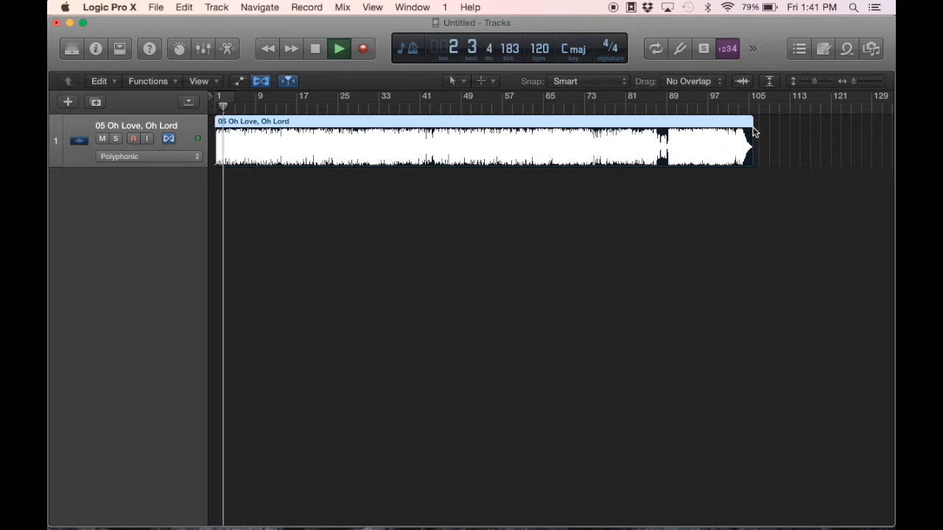
{"action": "left_click", "coordinate": [315, 47]}
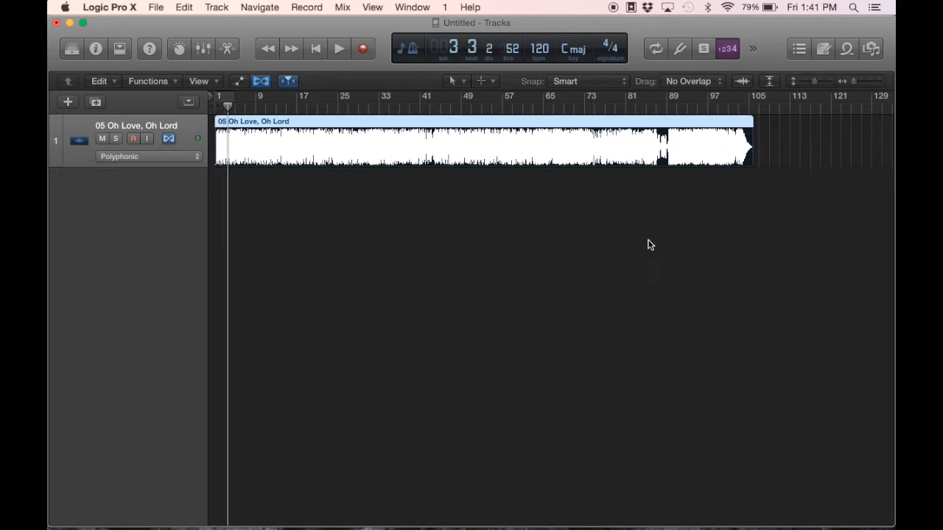